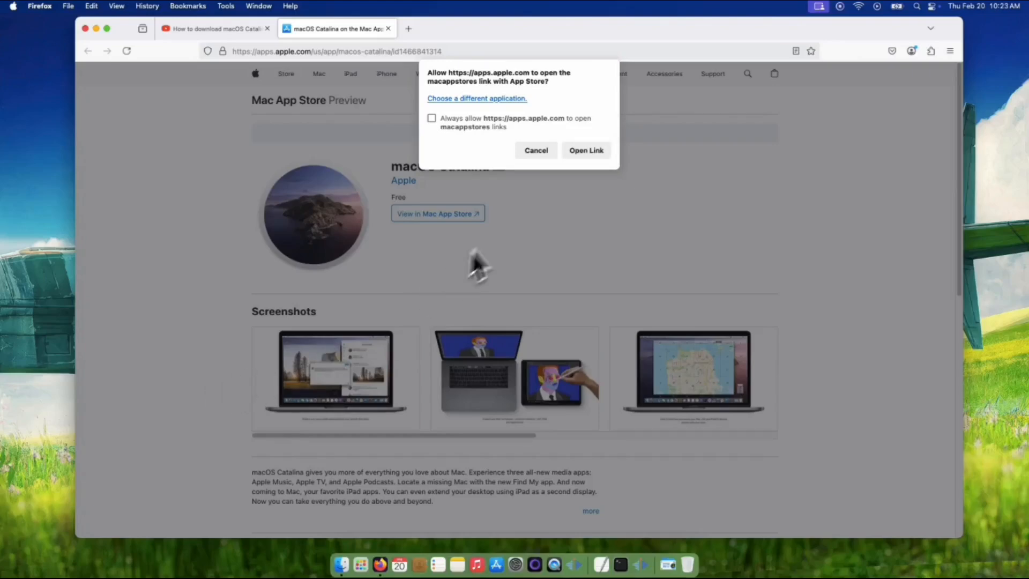
- Allow Firefox to open the macOS Catalina link in the App Store
left_click(585, 150)
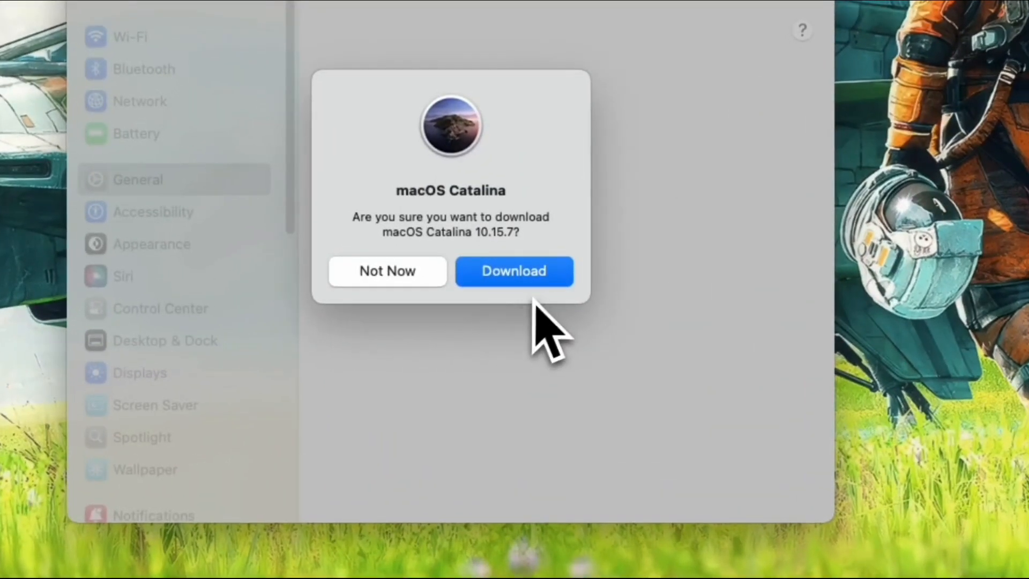
- Start the macOS Catalina 10.15.7 download and bring up Spotlight search
left_click(514, 270)
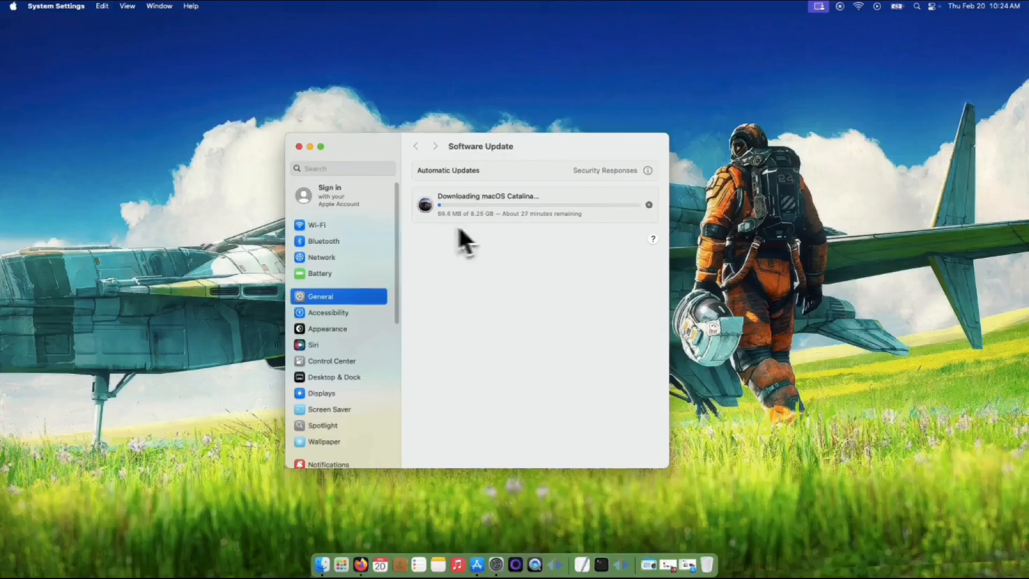
left_click(917, 6)
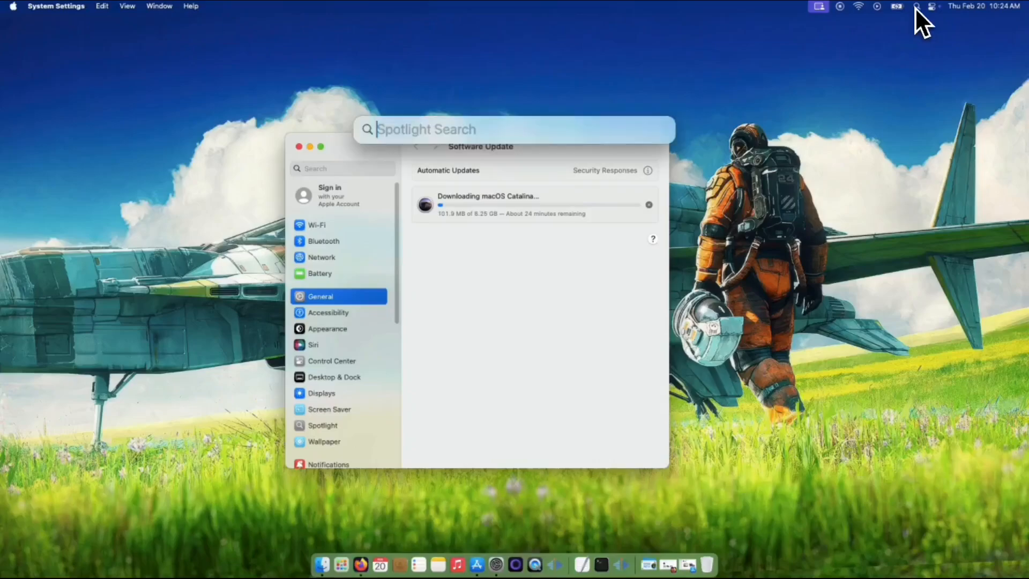
- Launch Terminal from Spotlight and run 'ping swcdn.apple.com'
type("terminal")
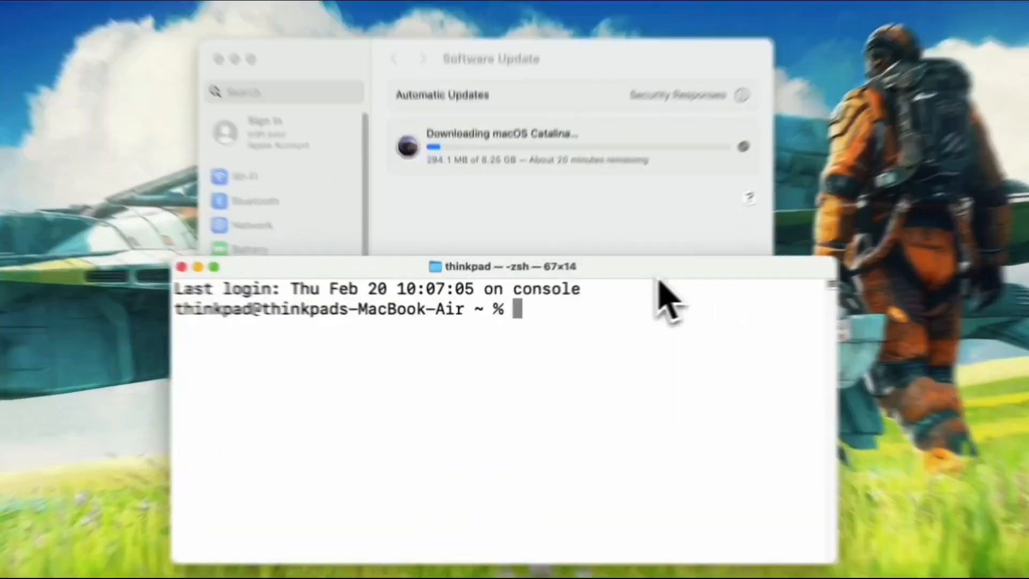
type("ping swcdn.apple.com")
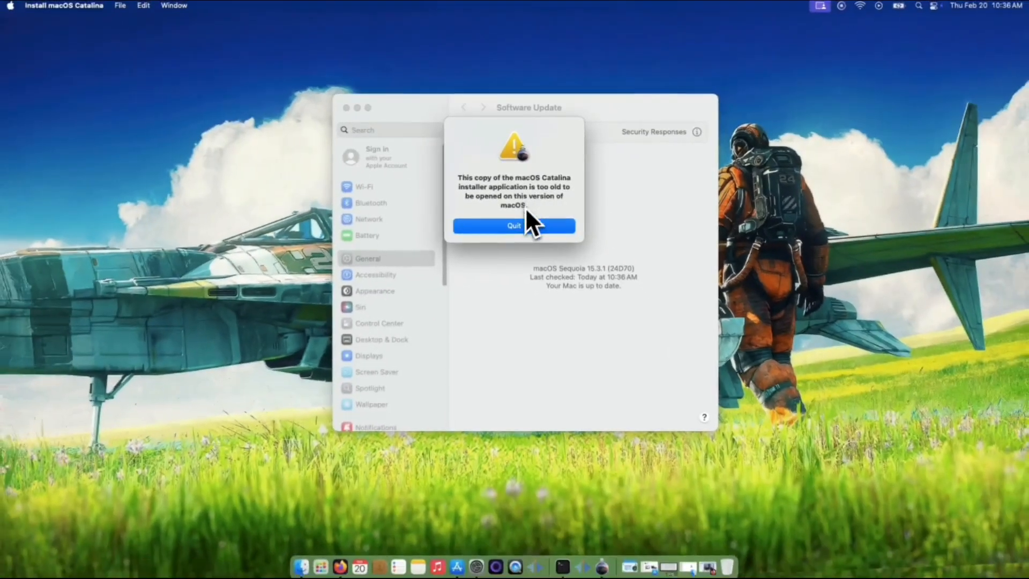
- Quit the too-old installer warning, then close Terminal, terminating the ping
left_click(513, 225)
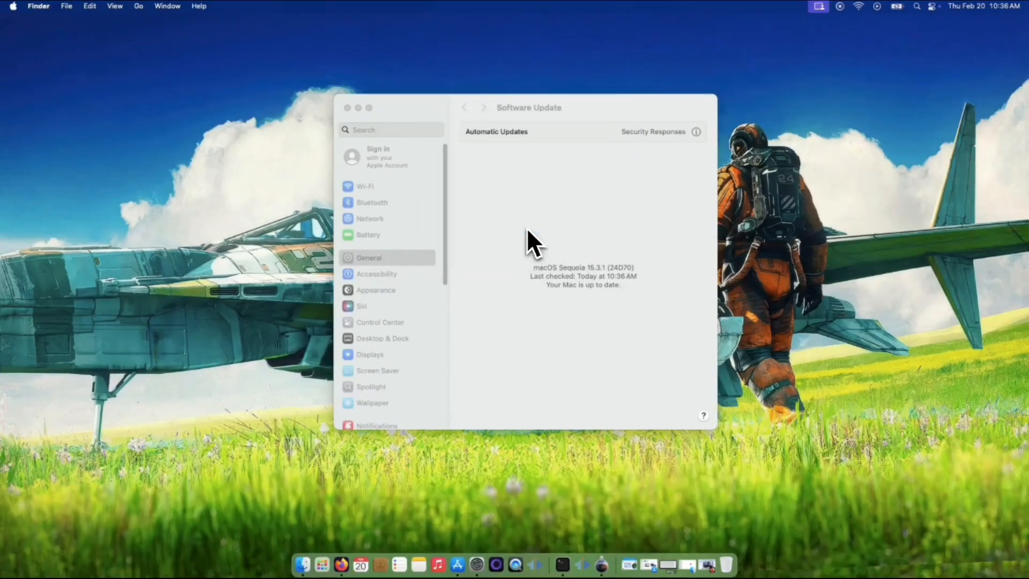
left_click(347, 108)
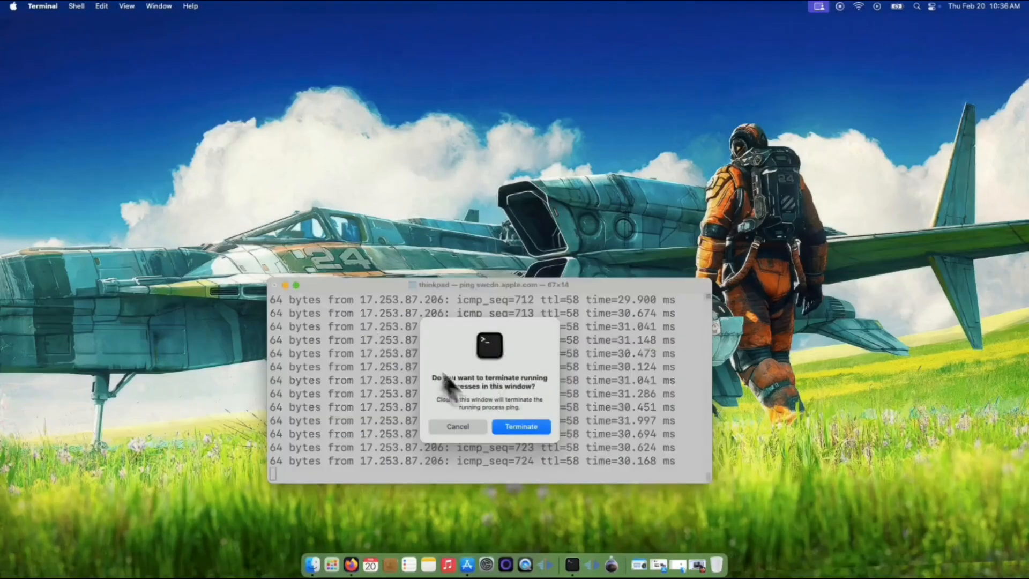
left_click(520, 426)
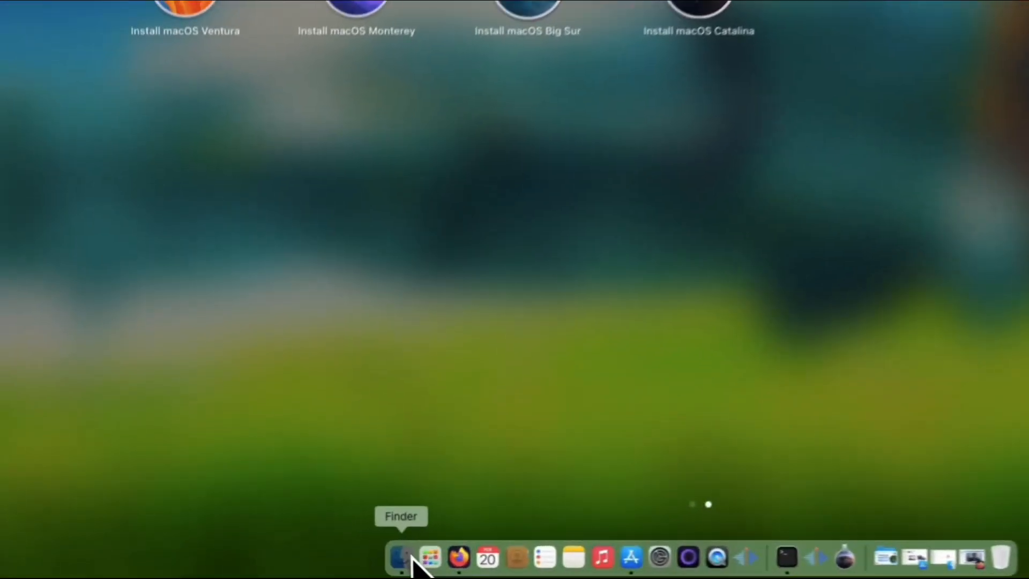
- Open Finder from the Dock to view the Applications folder
left_click(401, 558)
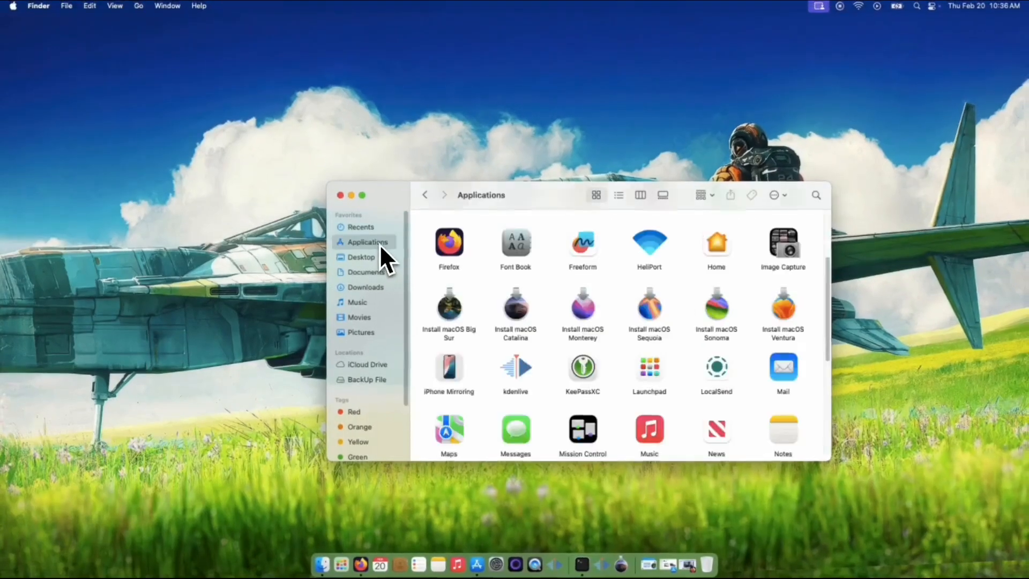